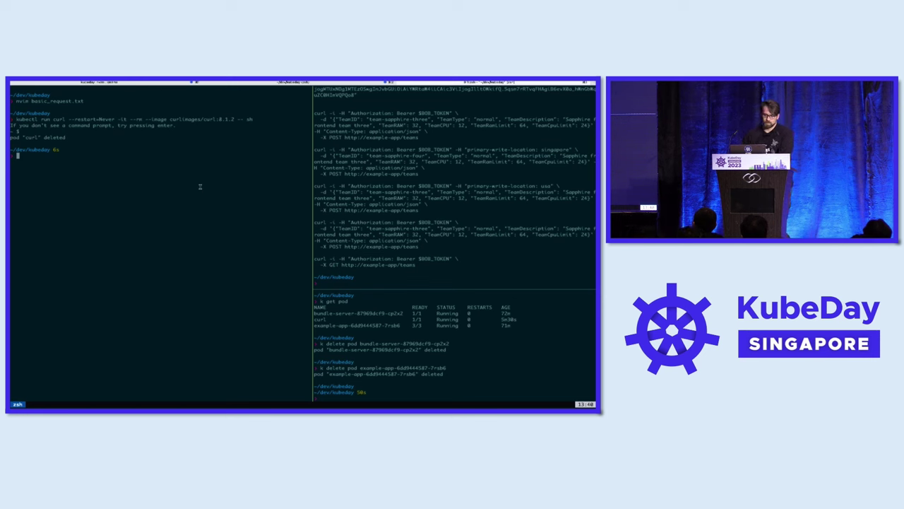
List pods in the default namespace and in the yb namespace, then clear the screen.
type("k get pod")
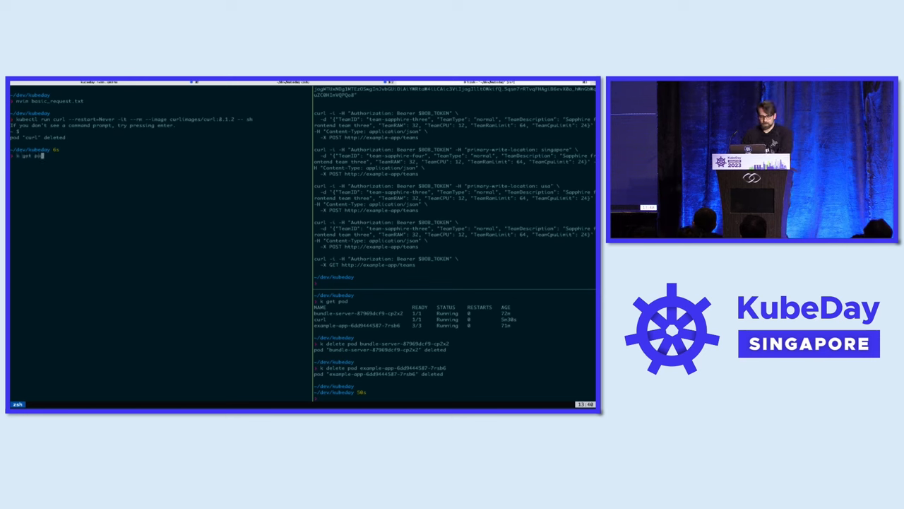
key("Return")
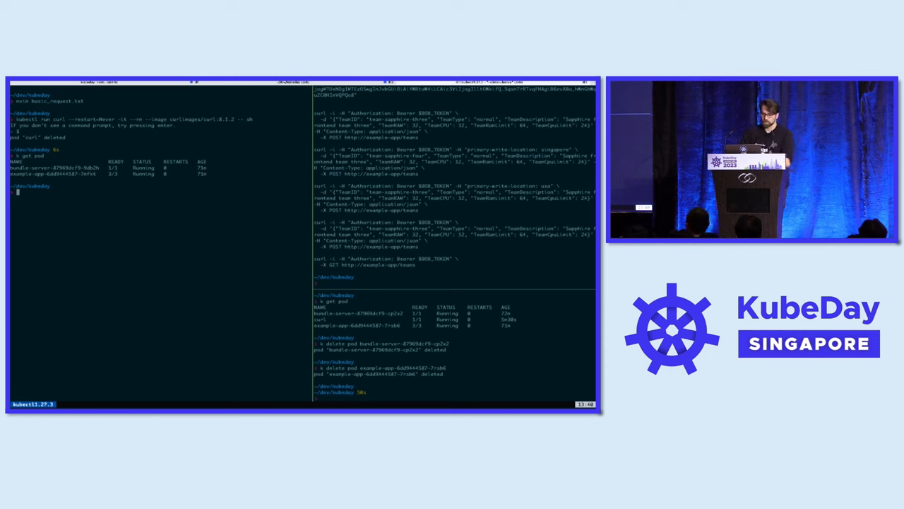
type("k get")
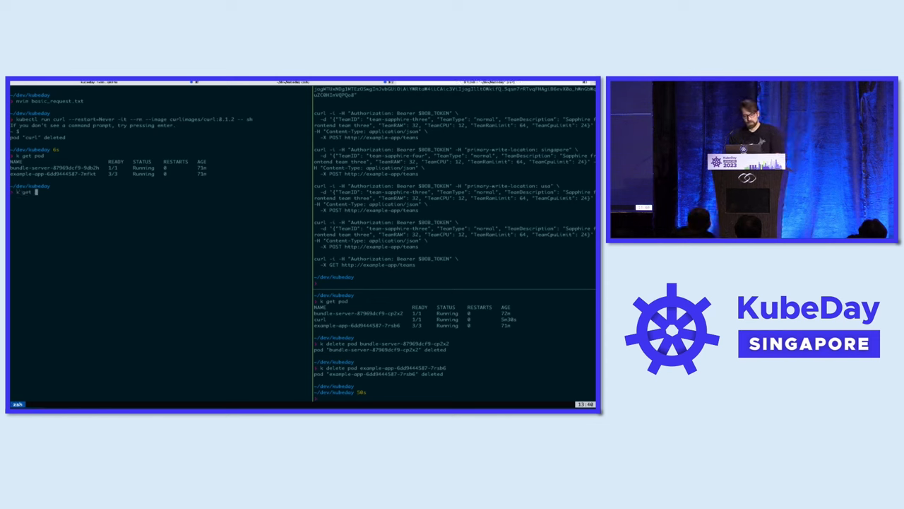
type("pod -n yb")
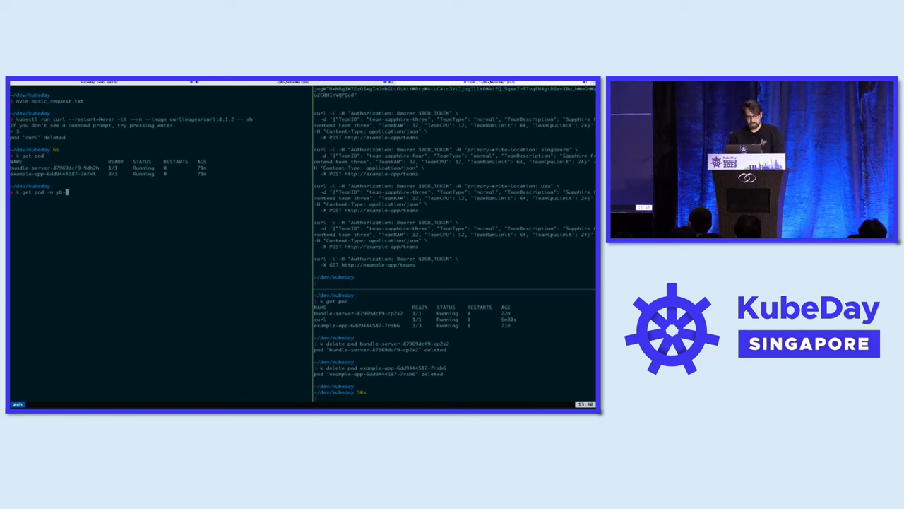
type("demo")
key("Return")
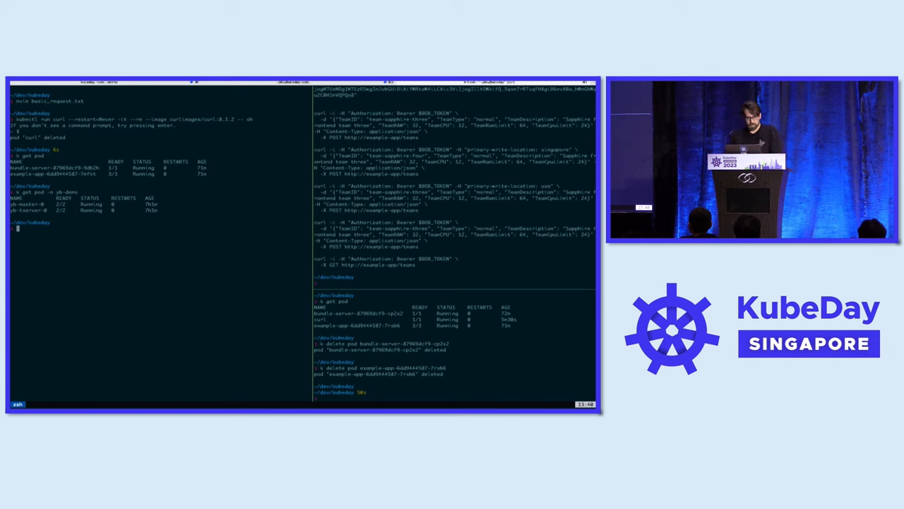
type("clear")
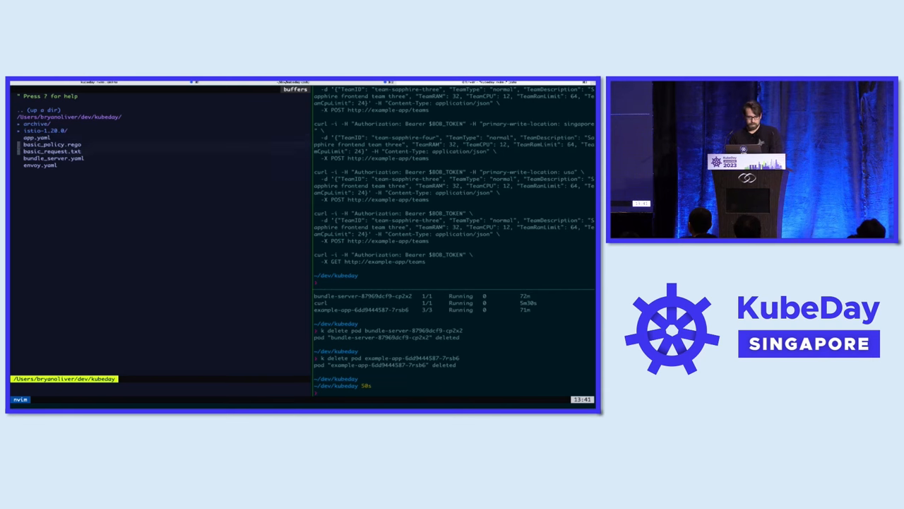
Review the app container in app.yaml, highlighting its lines down to the database URL.
left_click(41, 144)
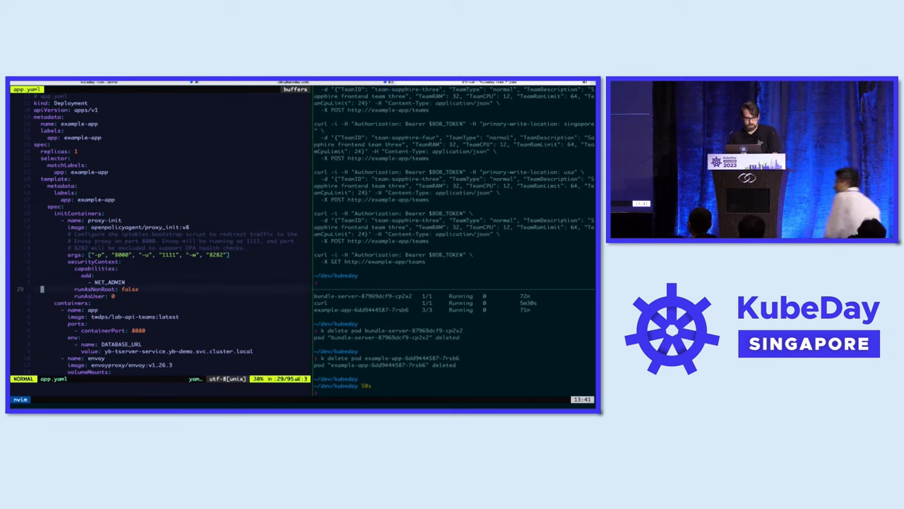
scroll("down", 3)
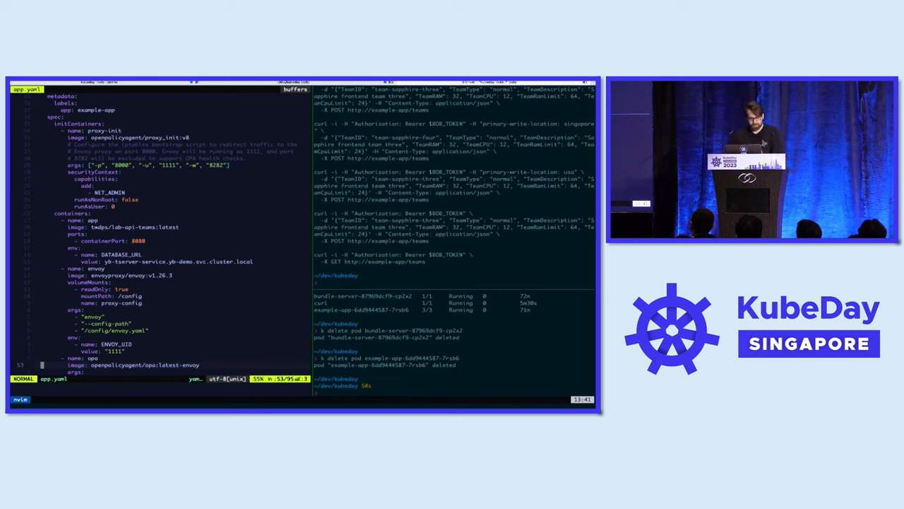
key("V")
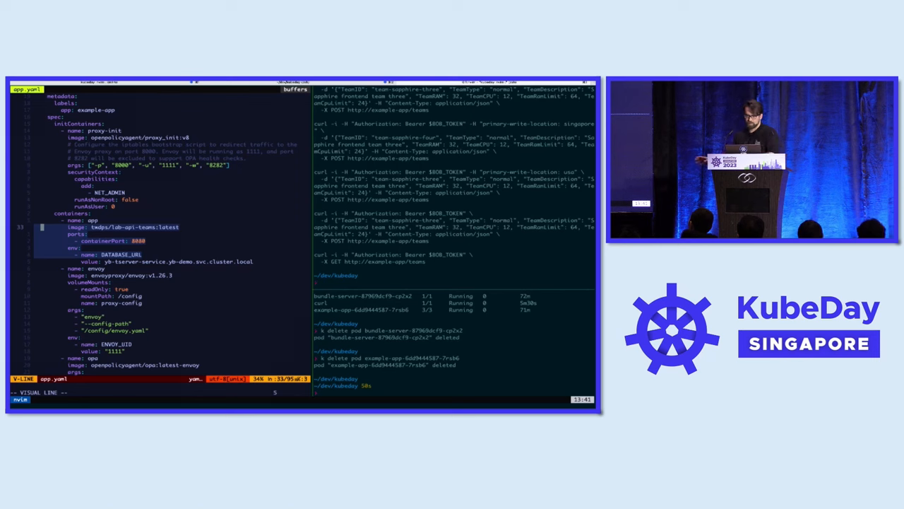
key("Escape")
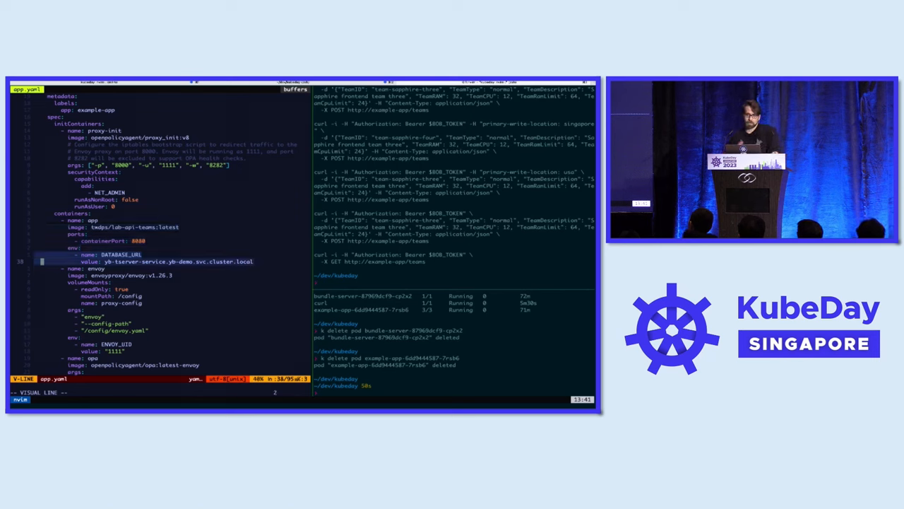
key("Escape")
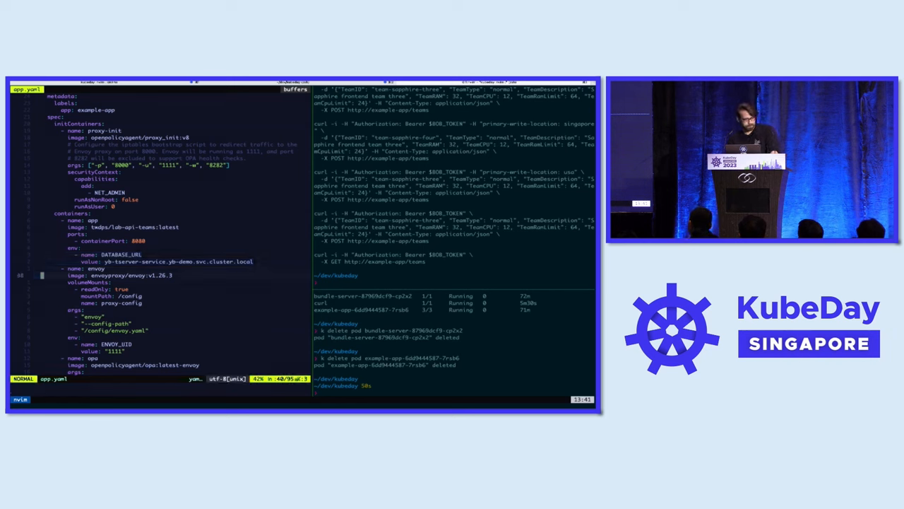
Look over the Envoy and OPA sidecar containers, then close app.yaml.
scroll("down", 3)
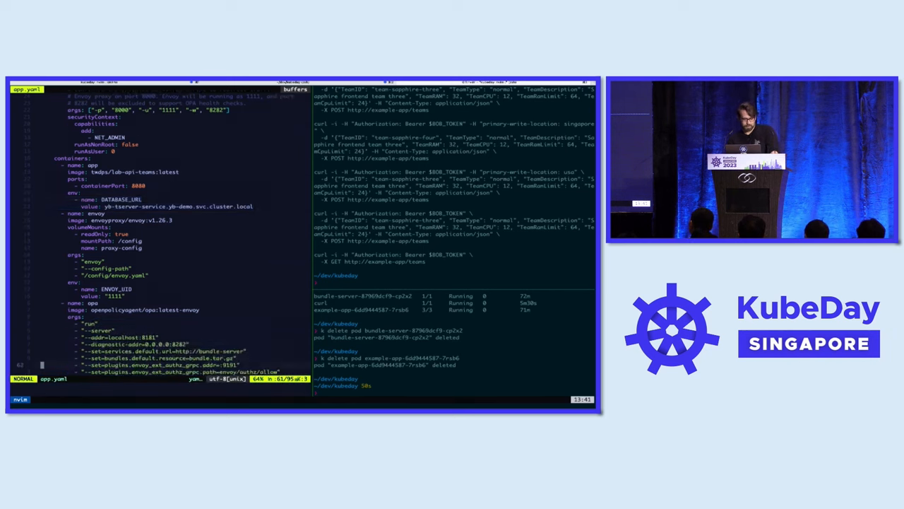
scroll("down", 3)
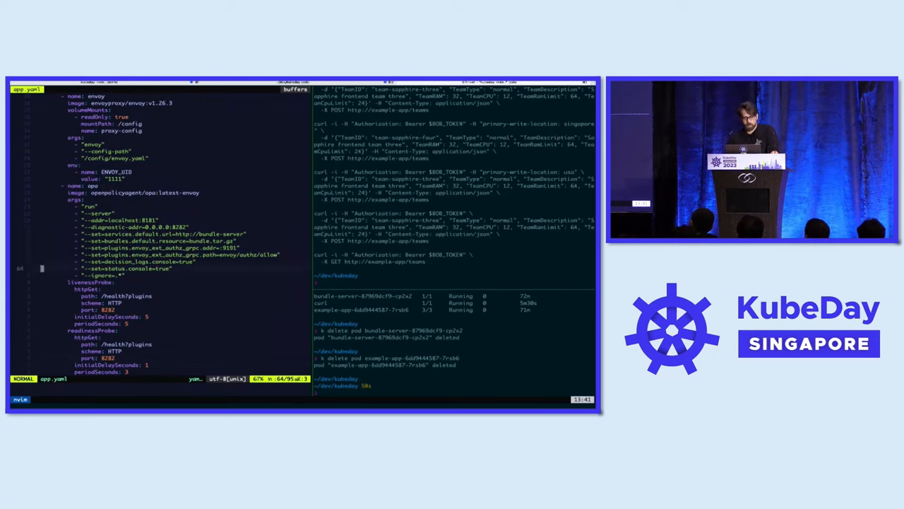
key("V")
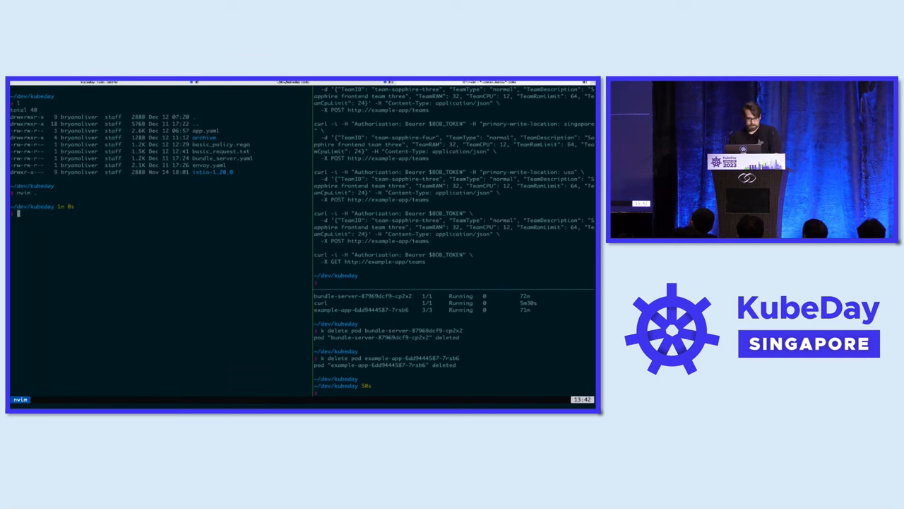
List the pods with 'k get po', then load bundle_server.yaml in Neovim.
type("k get po")
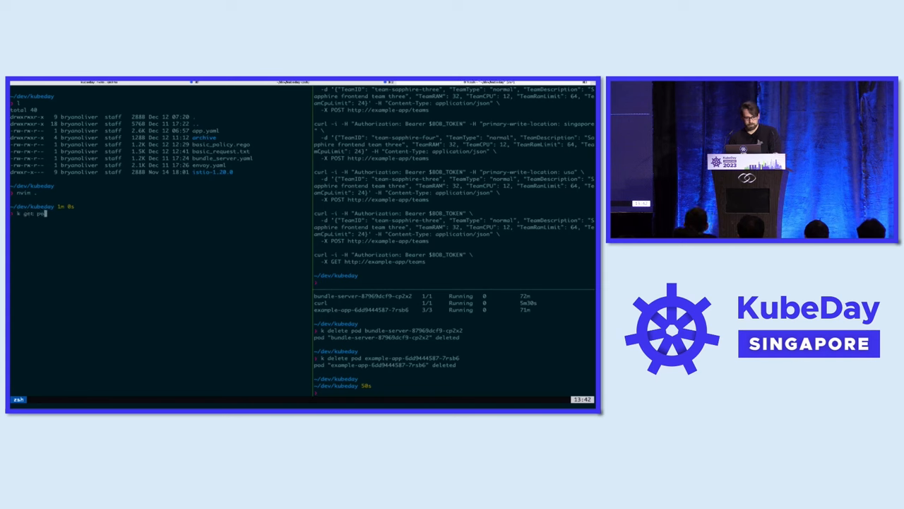
key("Return")
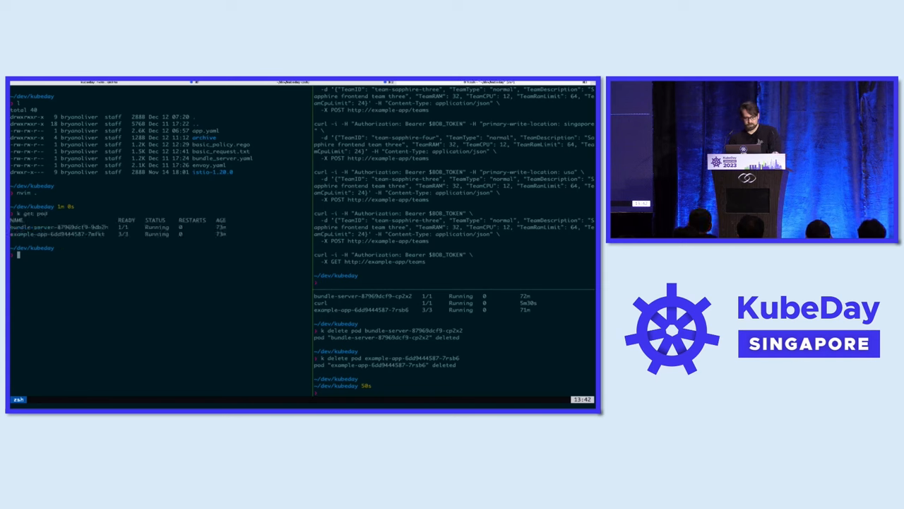
type("nvim bundle_server.yaml")
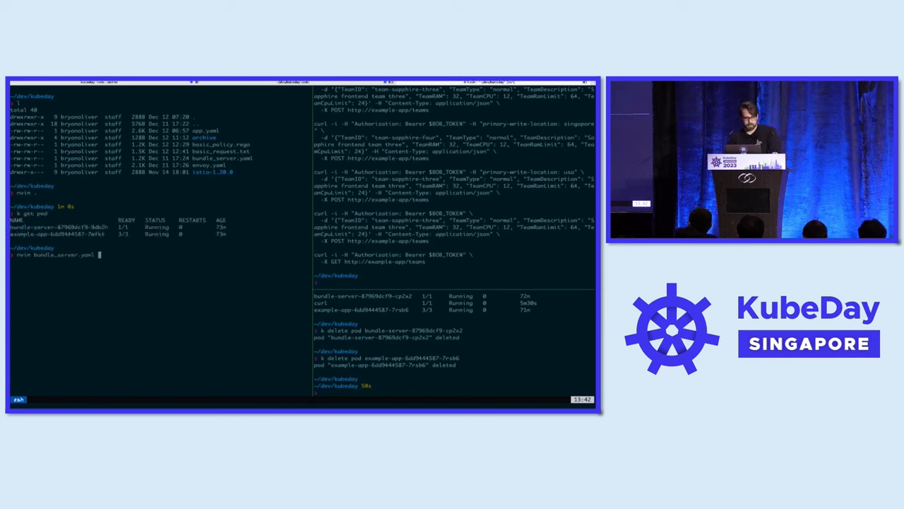
key("Return")
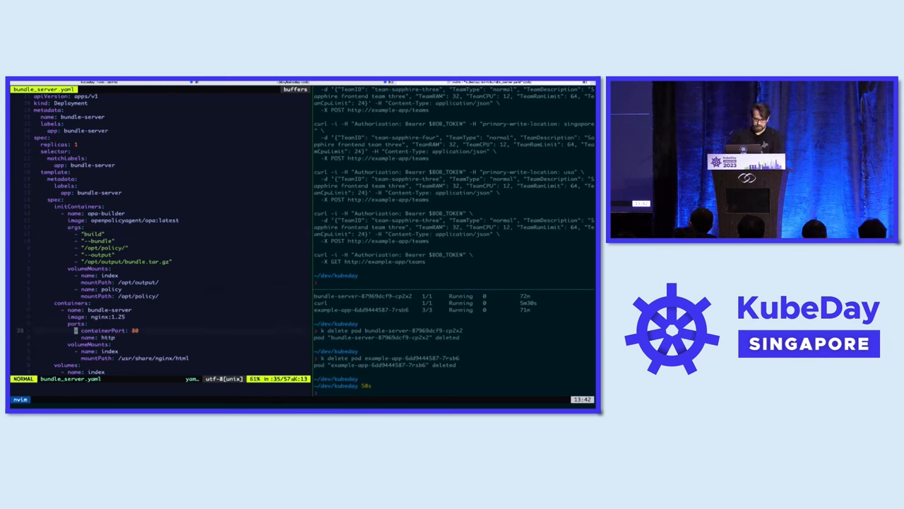
scroll("down", 3)
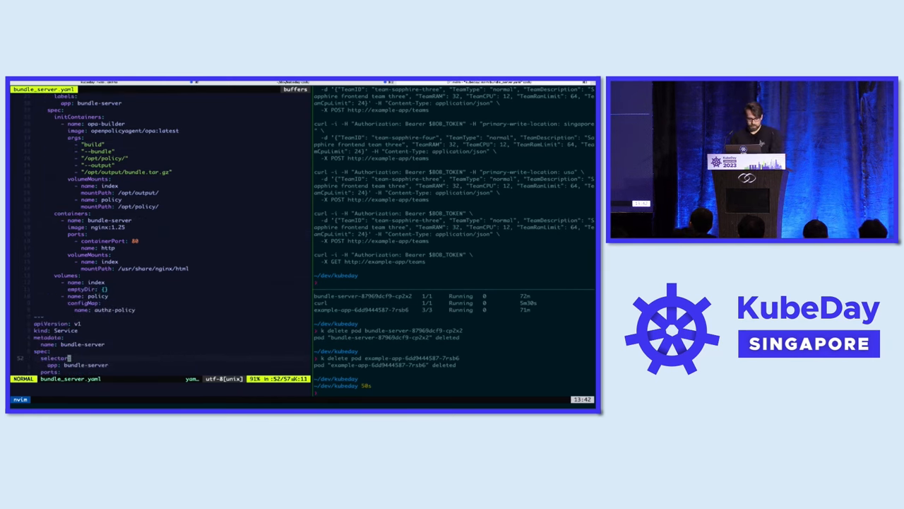
key("V")
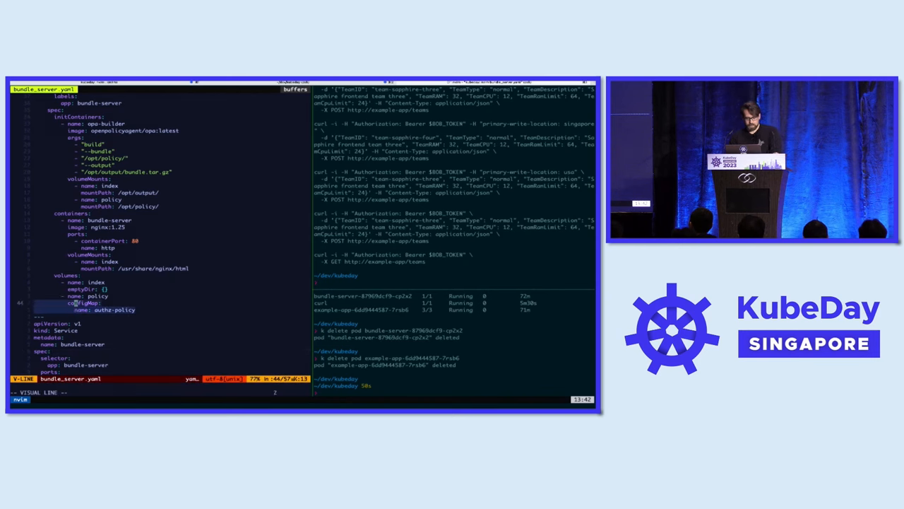
key("j")
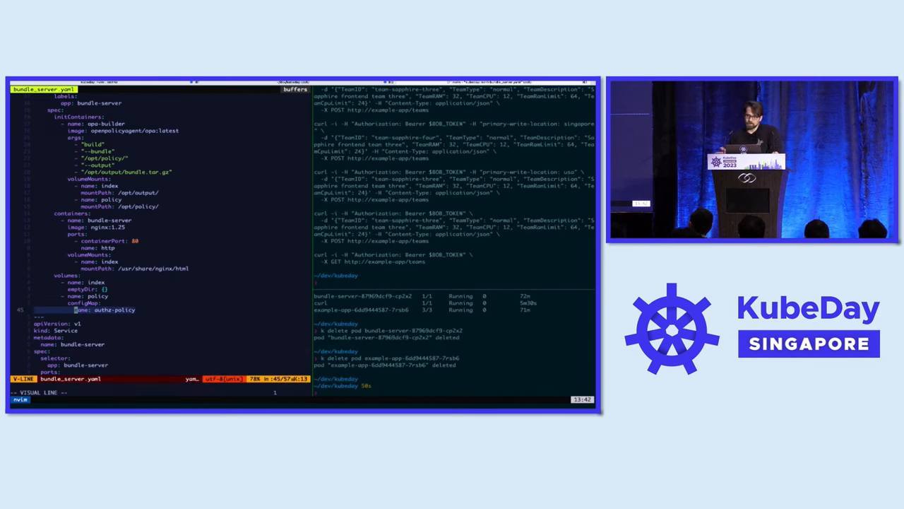
key("Escape")
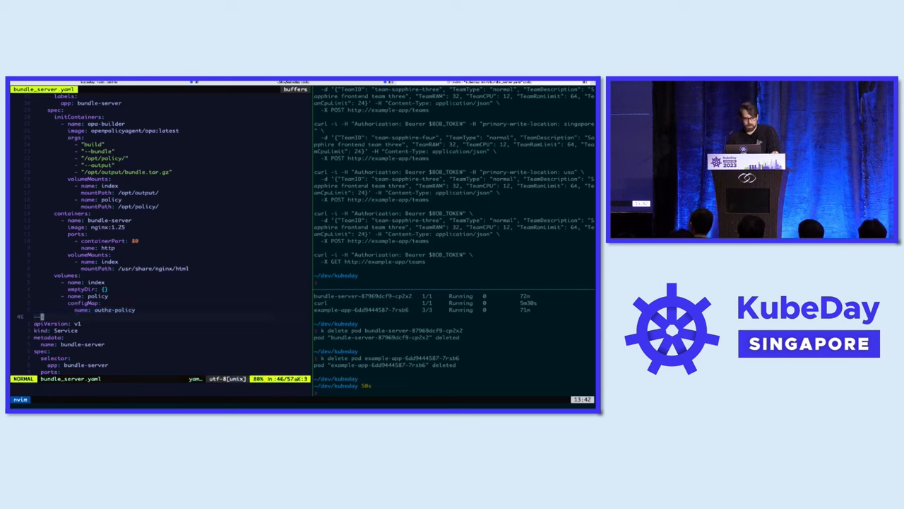
scroll("down", 3)
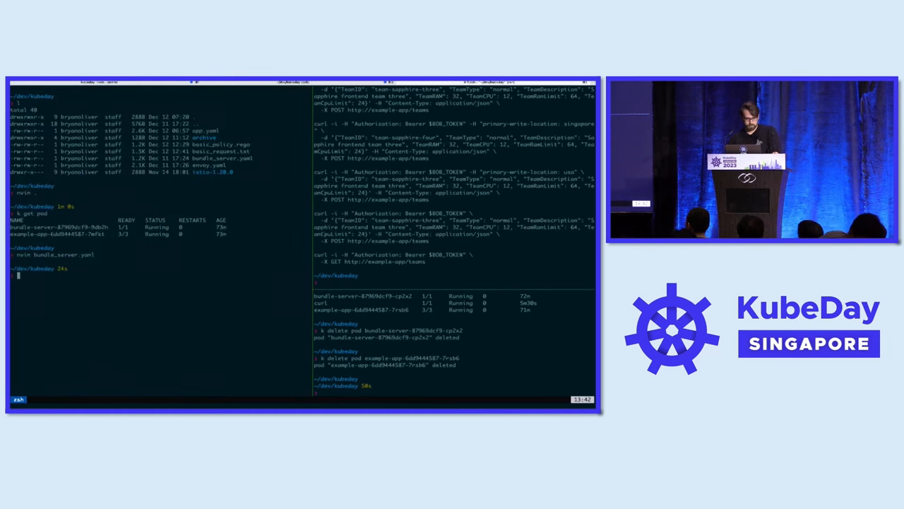
type("nvim bu")
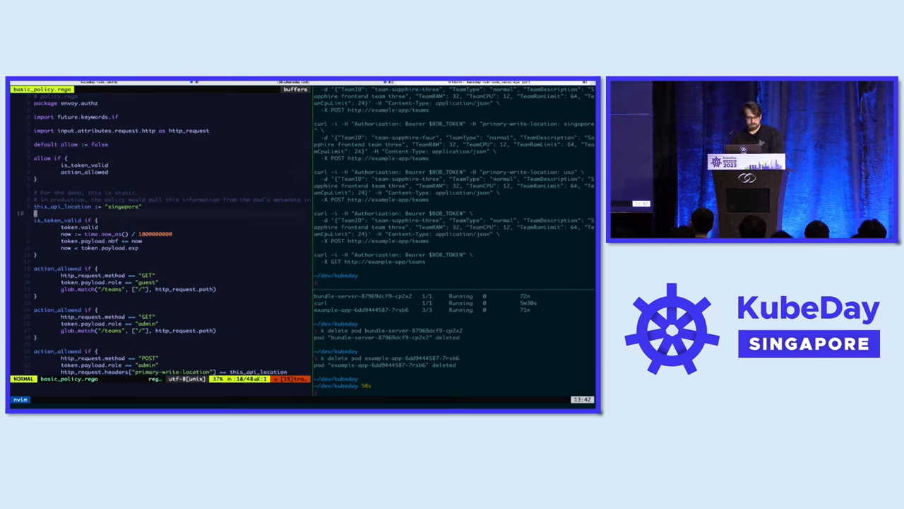
key("j")
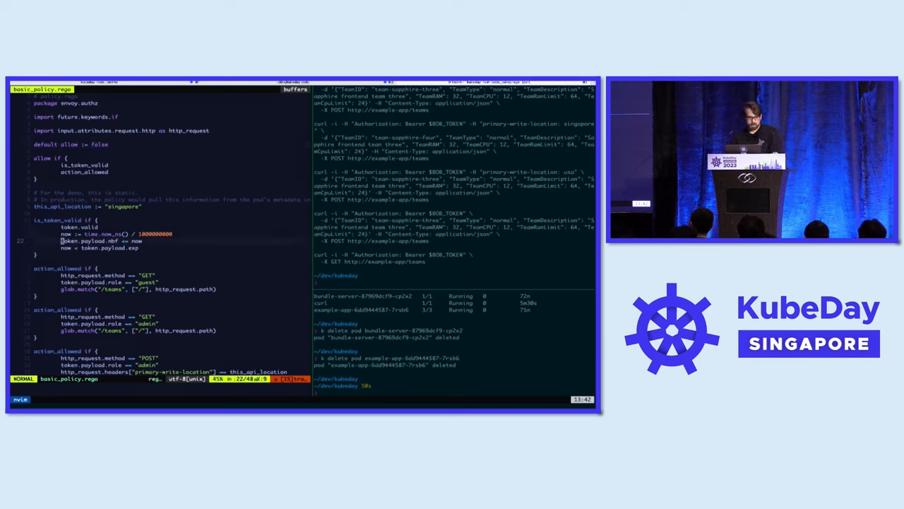
key("V")
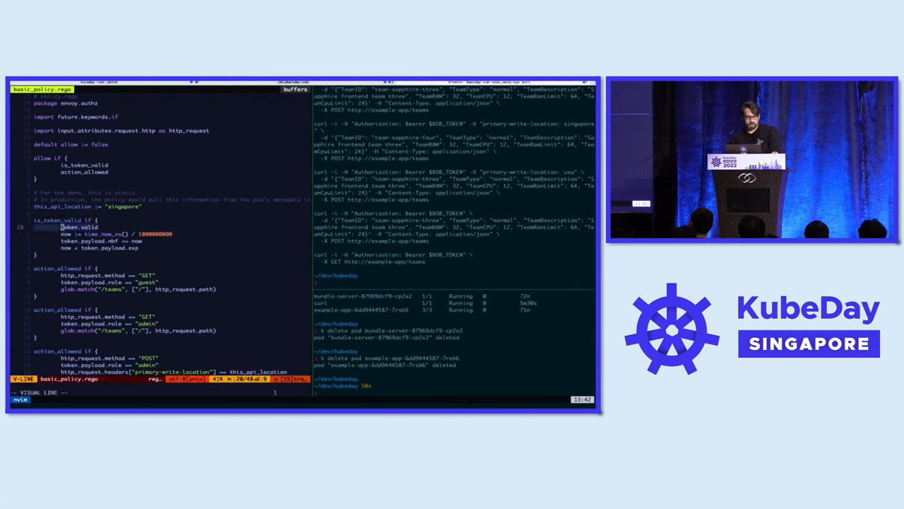
key("Escape")
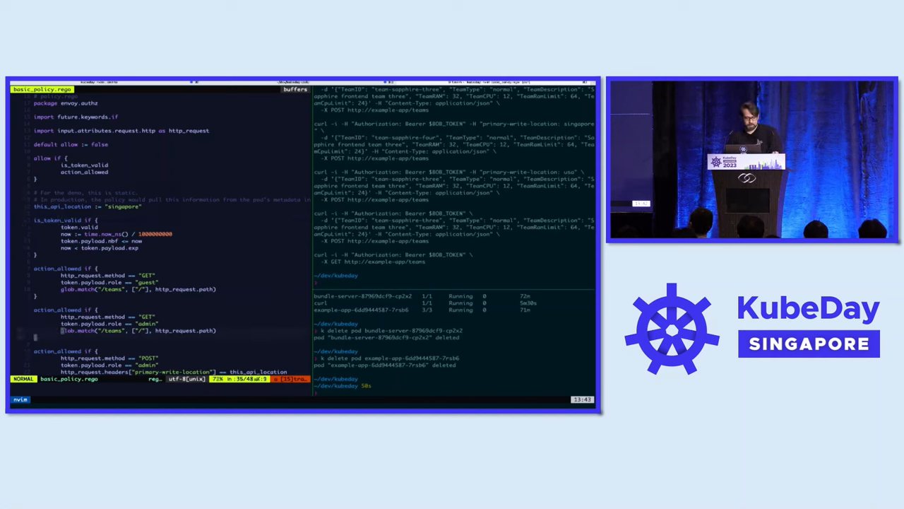
scroll("down", 3)
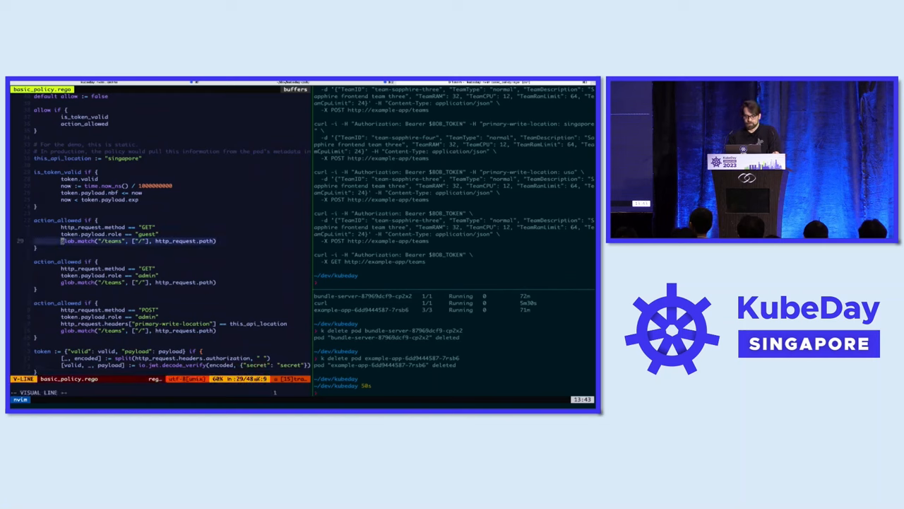
key("Escape")
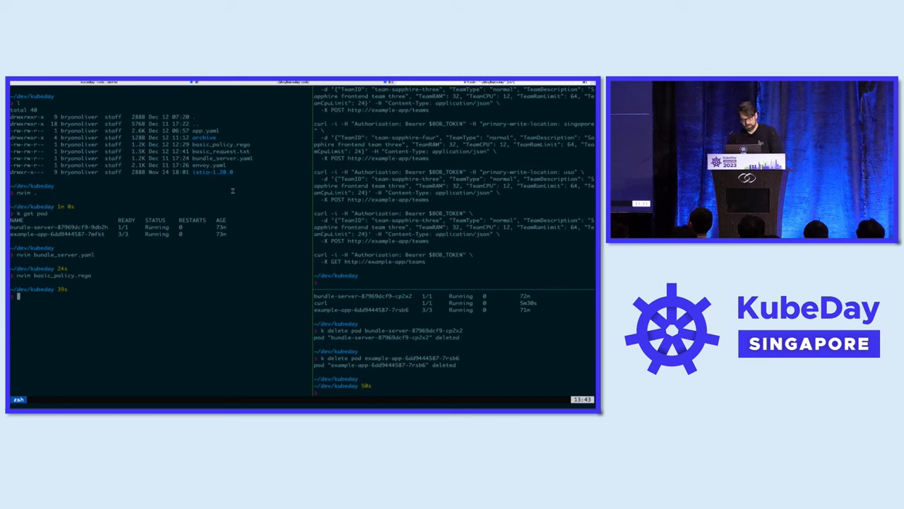
Start a temporary interactive curl pod from curlimages/curl:8.1.2 with --rm and --restart=Never.
type("kubectl run curl --restart=Never -it --rm --image curlimages/curl:8.1.2 -- sh")
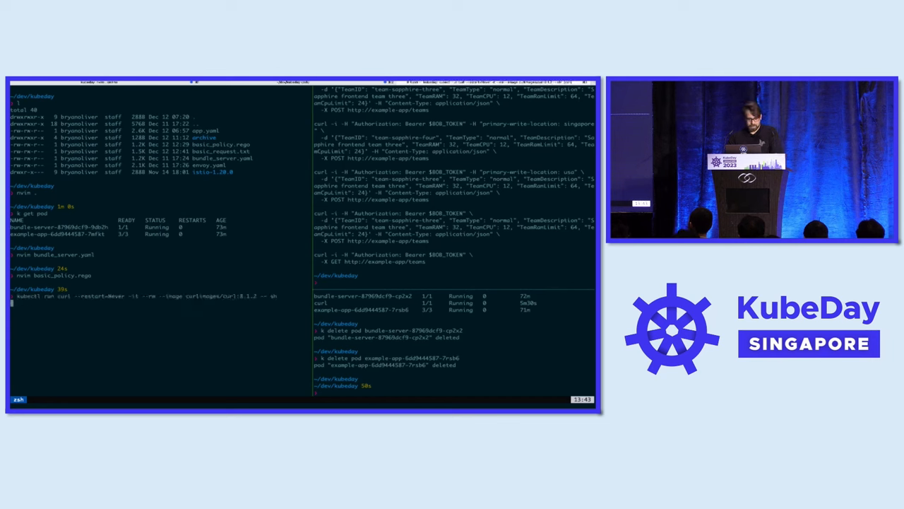
key("Return")
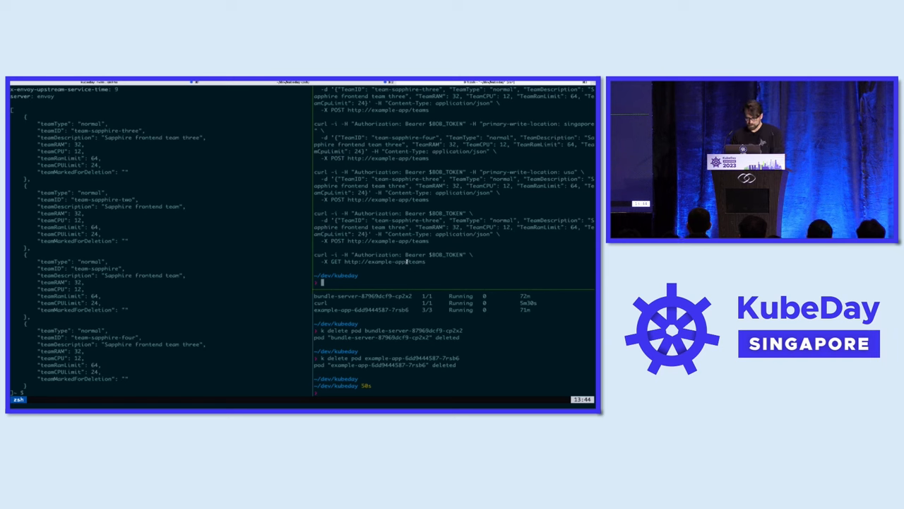
Load basic_request.txt and edit one of the curl POST team-creation request blocks.
type("nvim basic_request.txt")
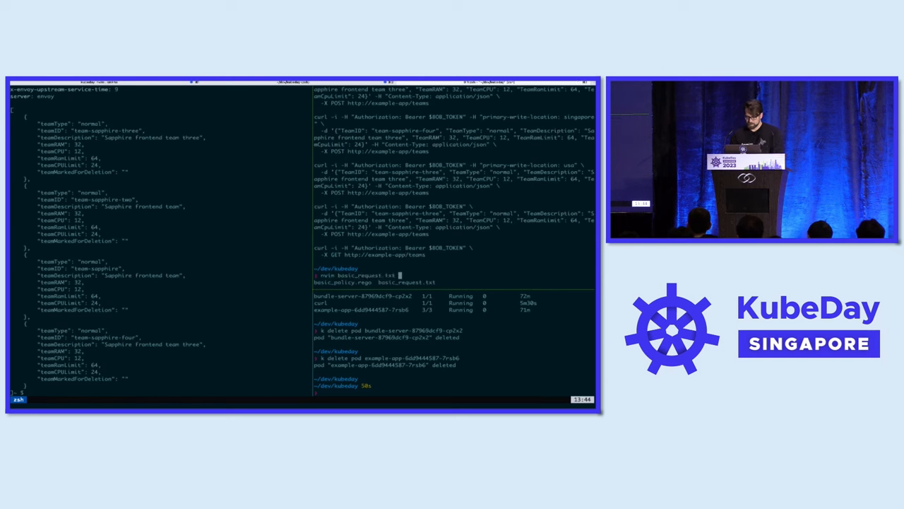
key("Return")
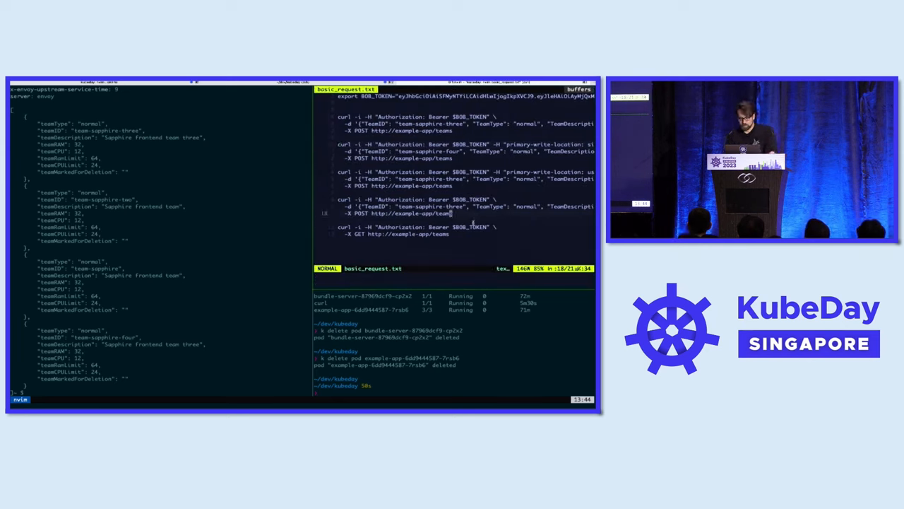
key("V")
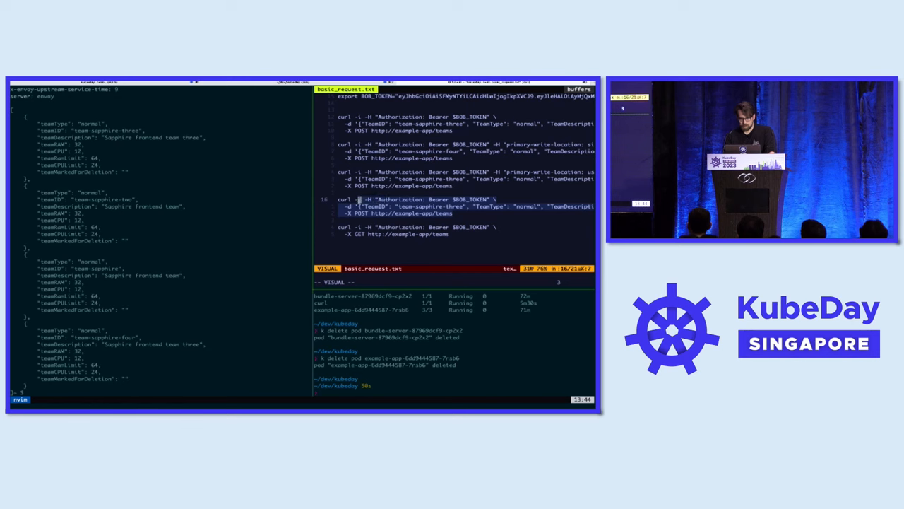
key("Escape")
type("fiv")
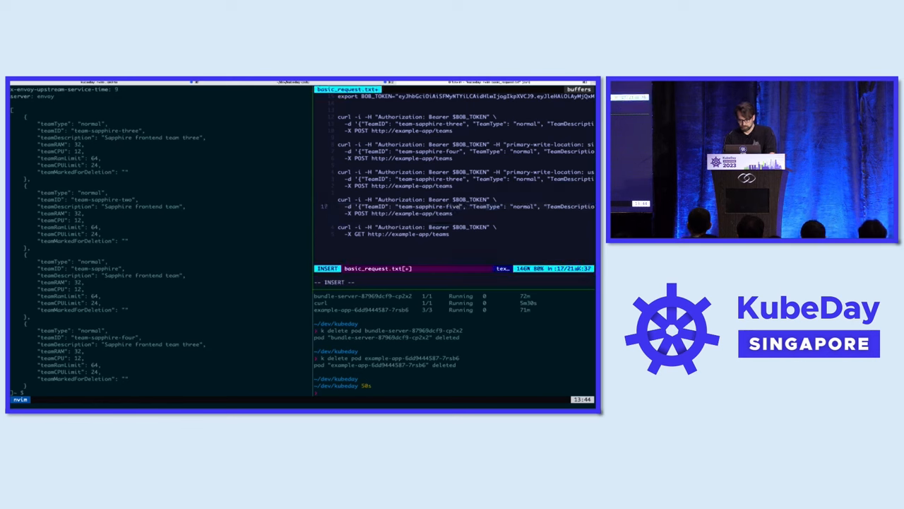
key("Escape")
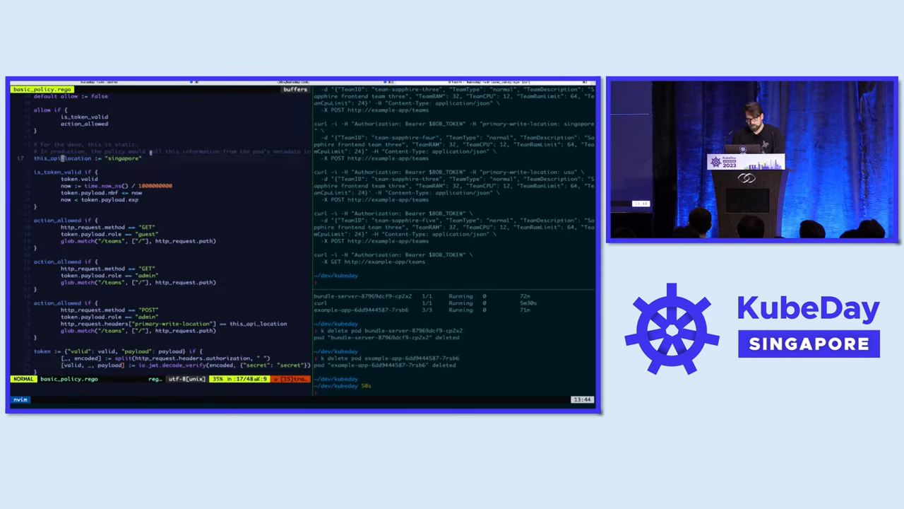
Highlight the static-location comments and the primary-write-location header condition in basic_policy.rego.
key("v")
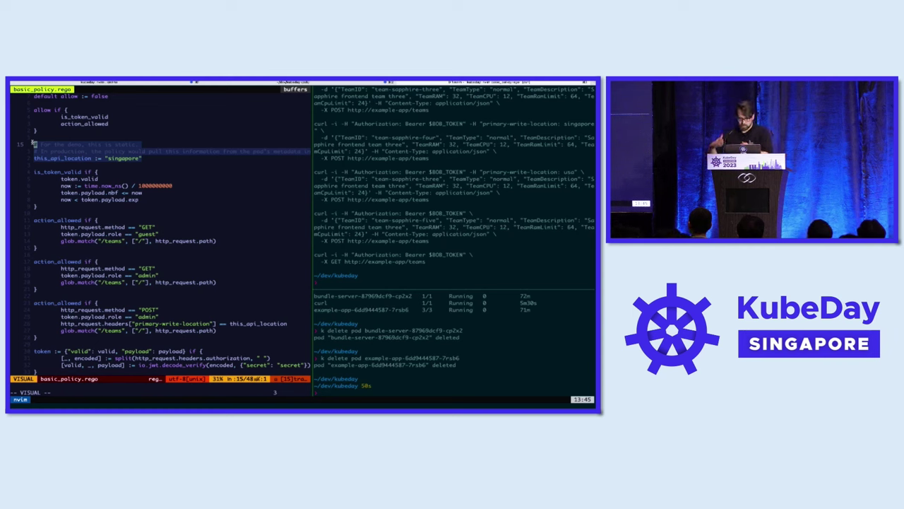
key("Escape")
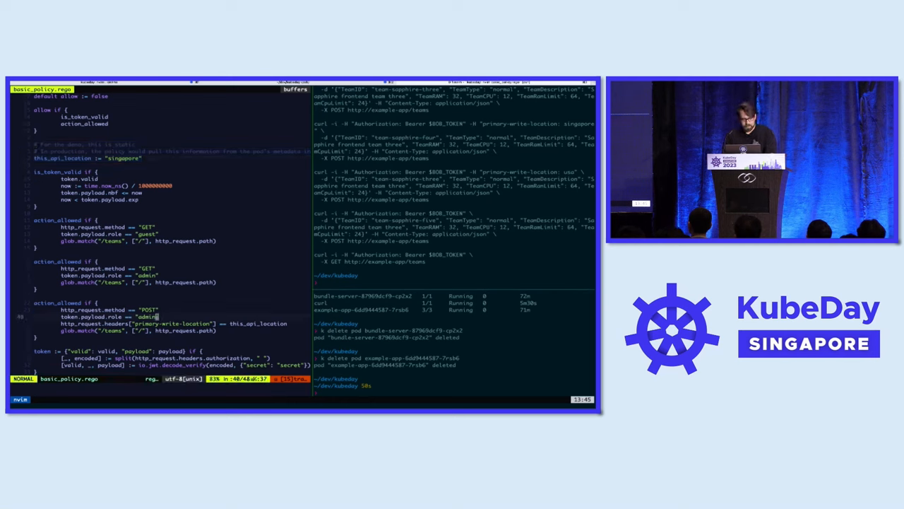
key("V")
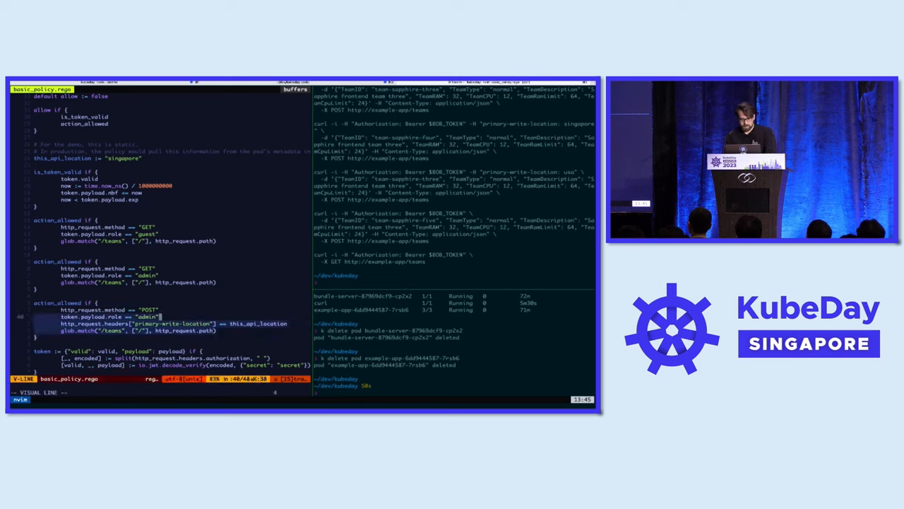
key("Escape")
type("nvim basic_")
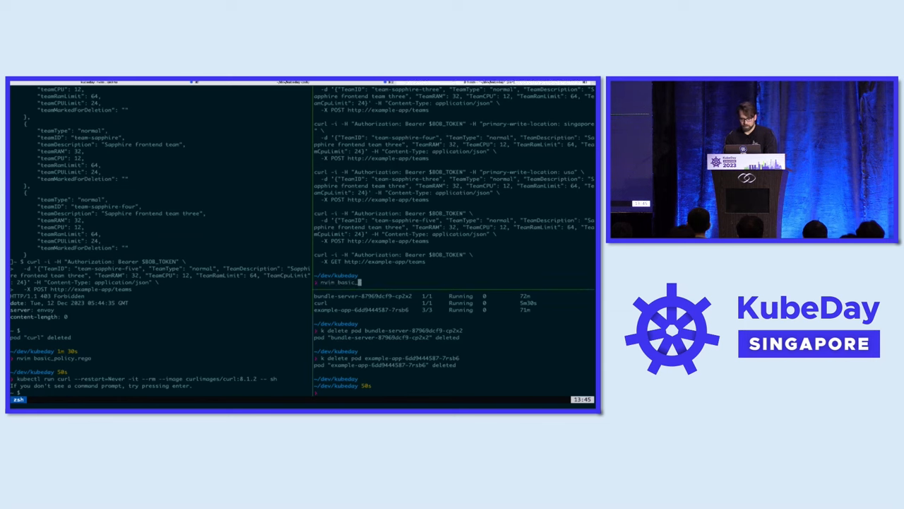
From the curl pod shell, show basic_request.txt and send the POST with primary-write-location: singapore.
type("request.txt")
key("Return")
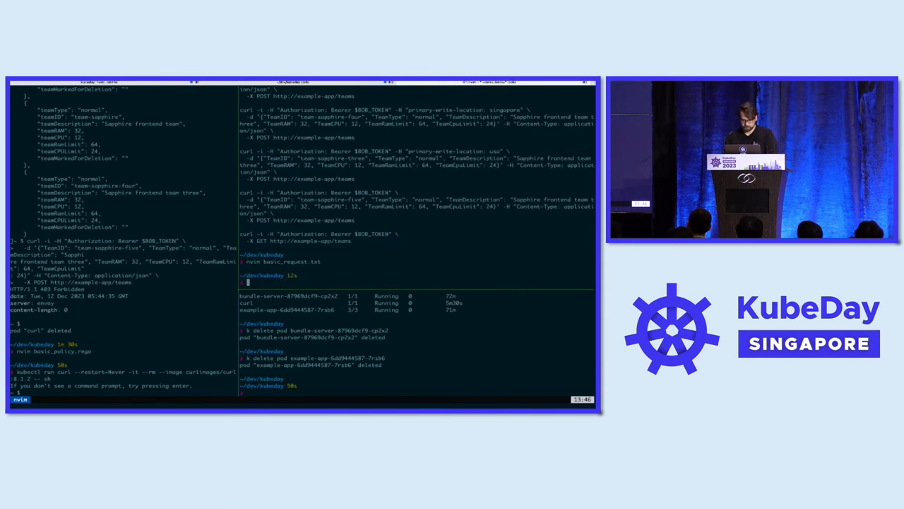
type("cat basic_request.txt")
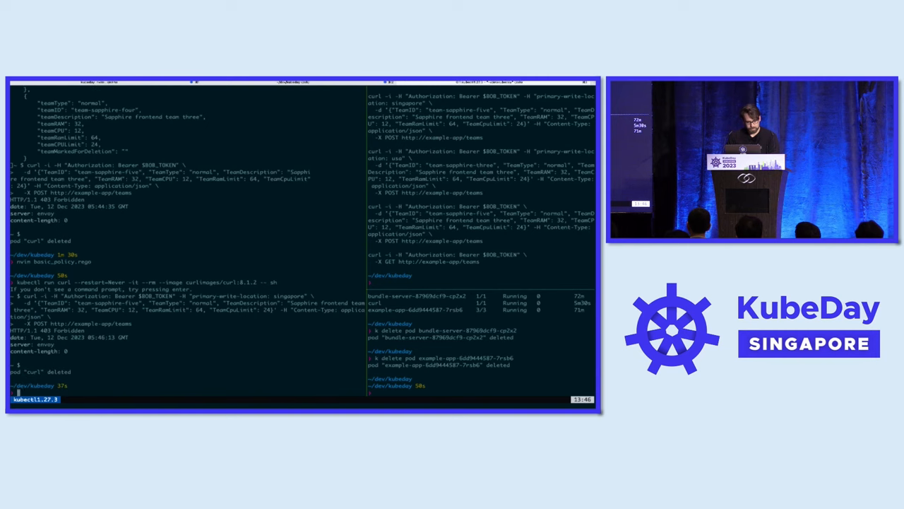
Reopen basic_policy.rego in Neovim and scroll to the POST rule.
type("nvim basi")
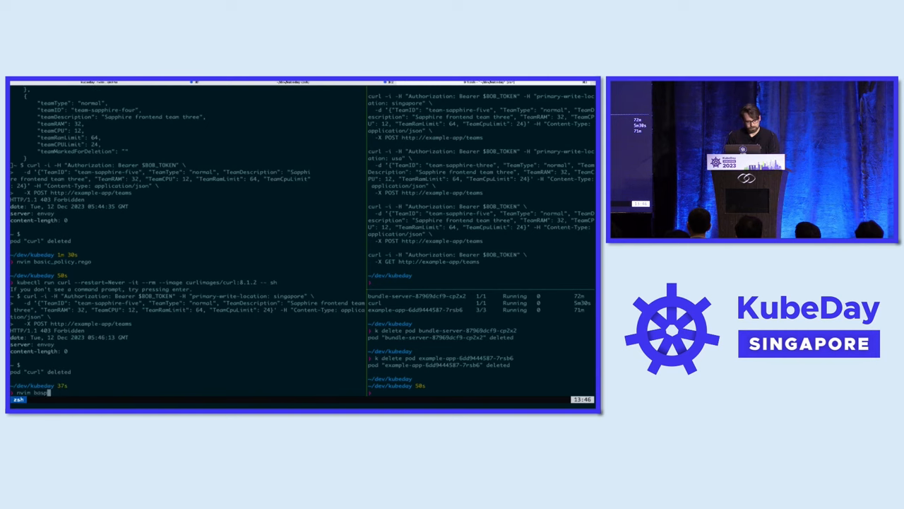
key("Return")
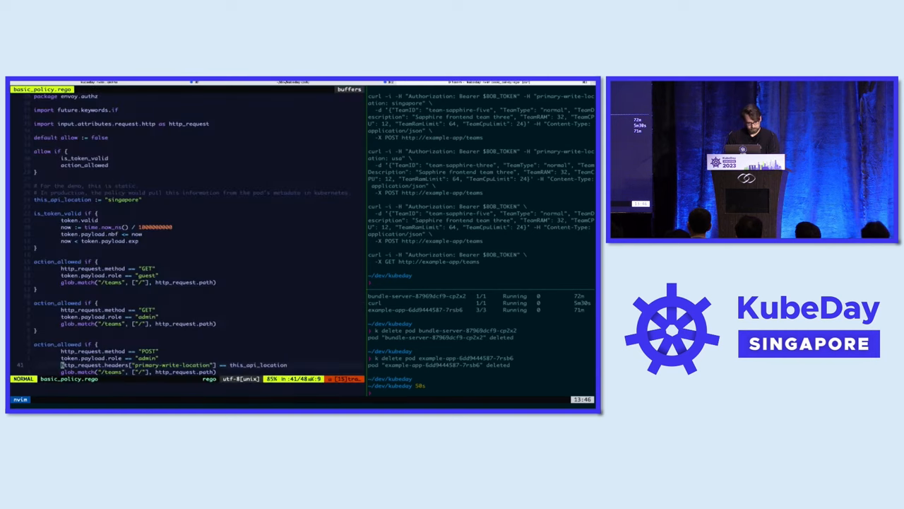
scroll("down", 3)
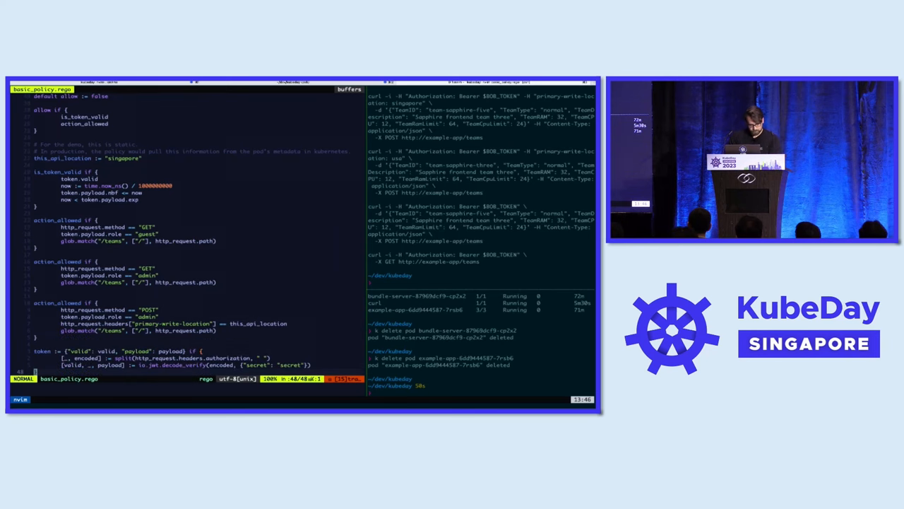